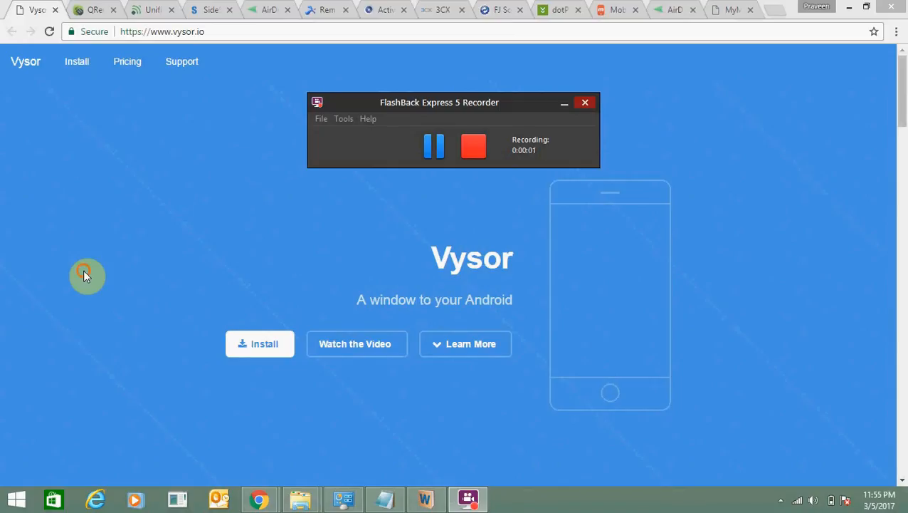
View the Vysor homepage, then switch to the QRemoteControl site tab.
click(584, 102)
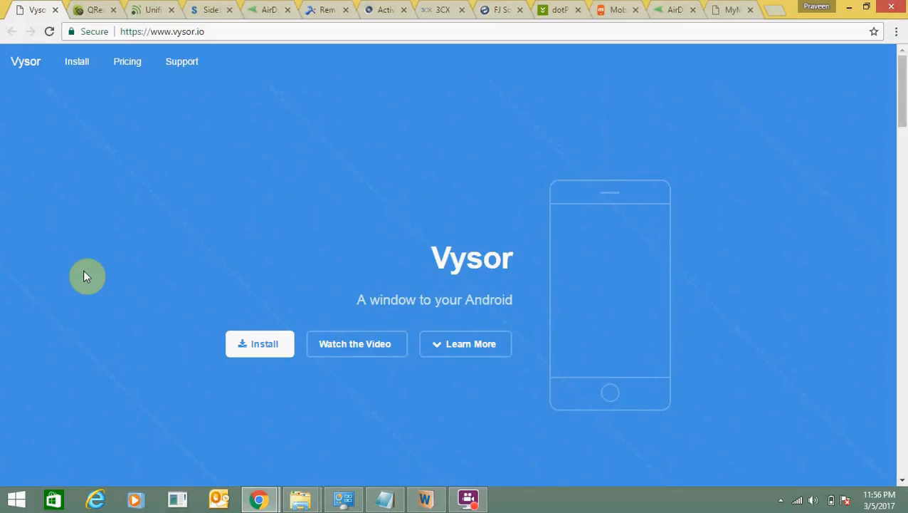
click(97, 11)
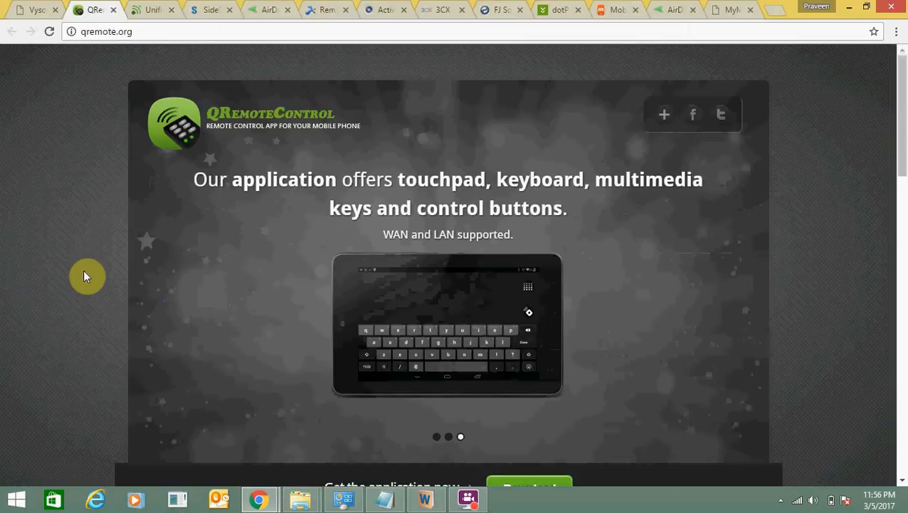
Switch to the Unified Remote tab, then to Samsung's SideSync tab.
click(153, 11)
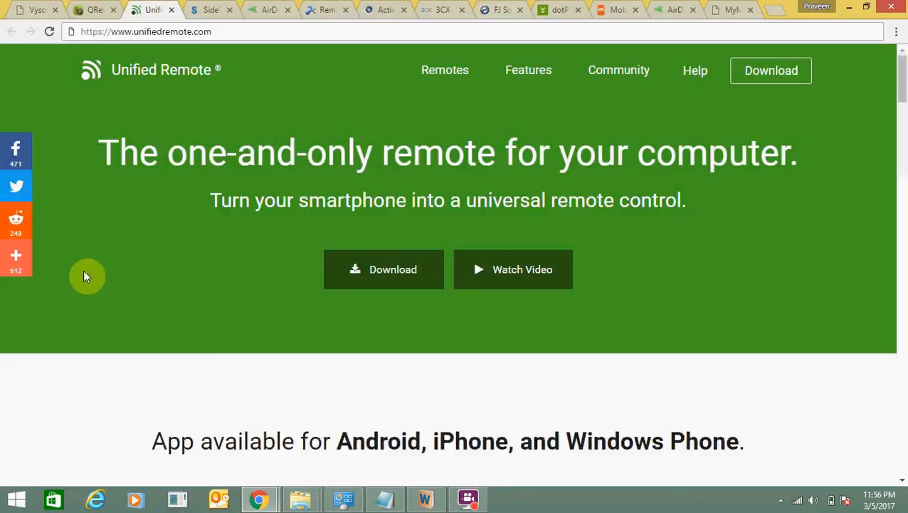
mouse_move(168, 155)
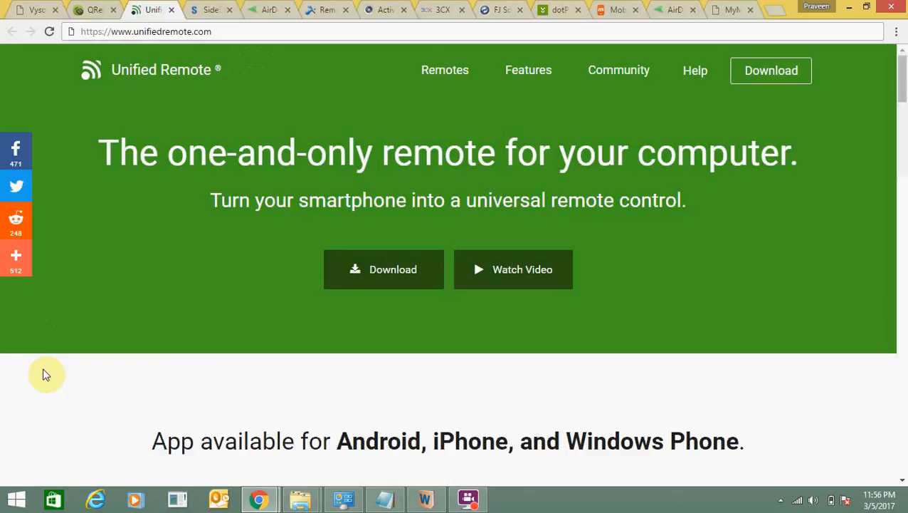
click(214, 11)
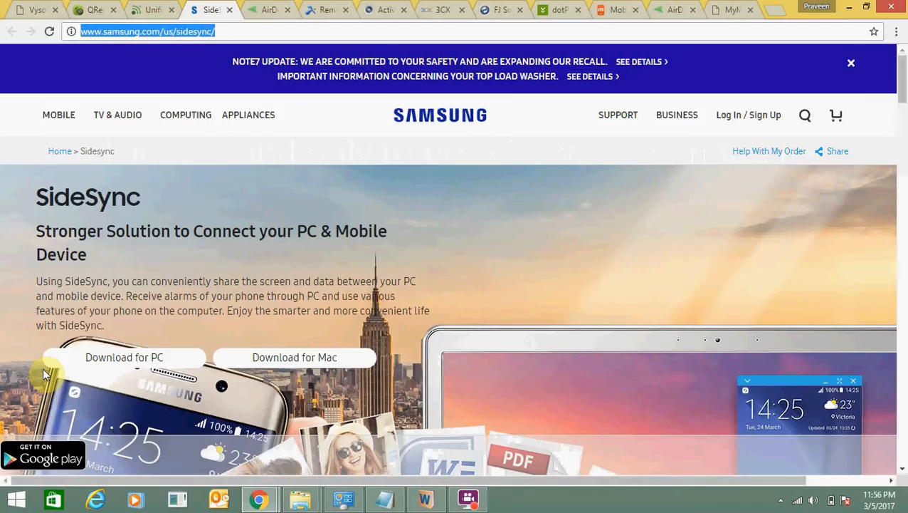
mouse_move(319, 213)
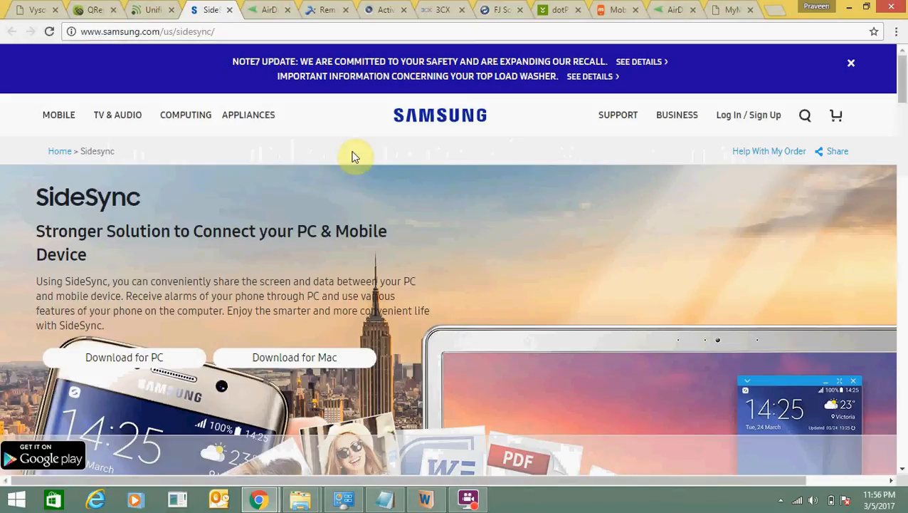
Switch to the AirDroid web sign-in tab, then to the Splashtop homepage tab.
click(282, 10)
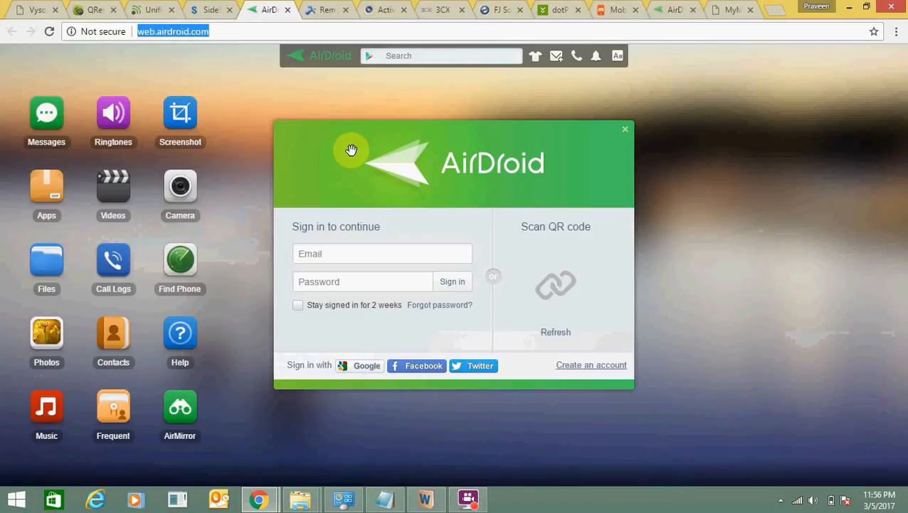
click(330, 9)
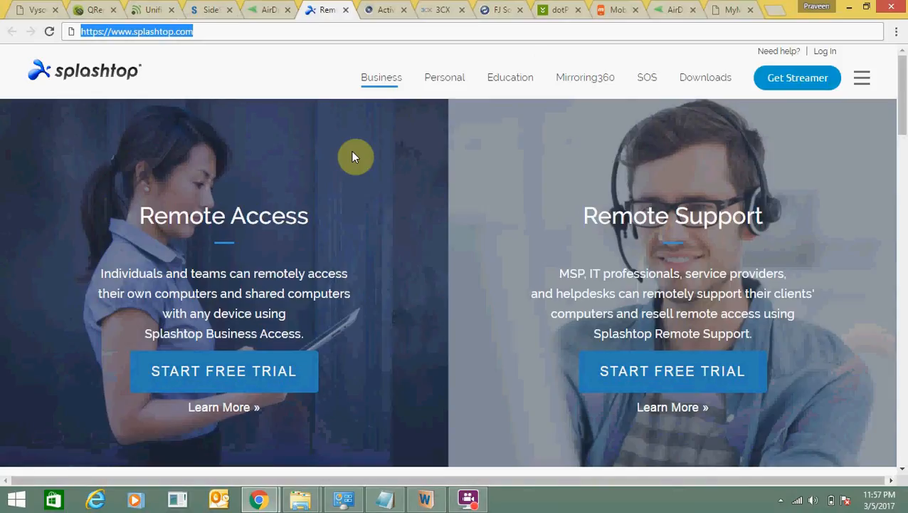
Switch through the ActiveSync Remote Display, 3CX and MyPhoneExplorer downloads tabs.
click(396, 11)
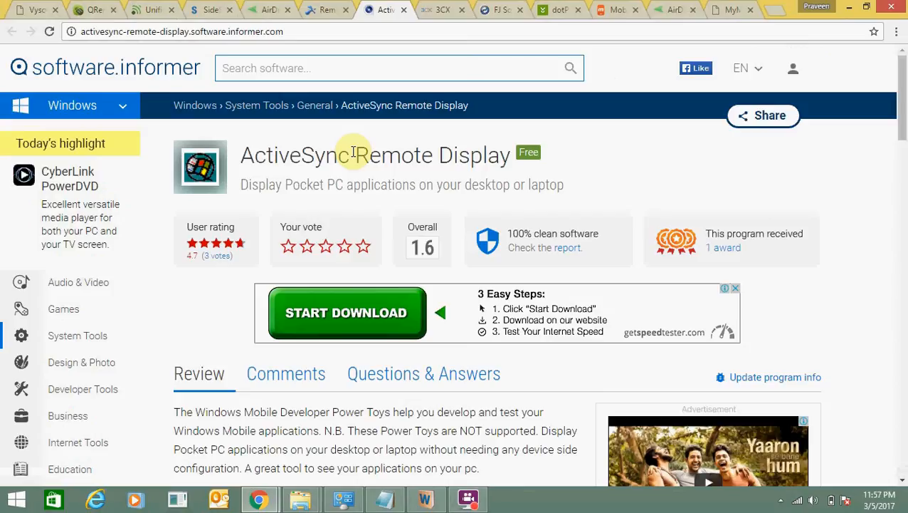
click(449, 9)
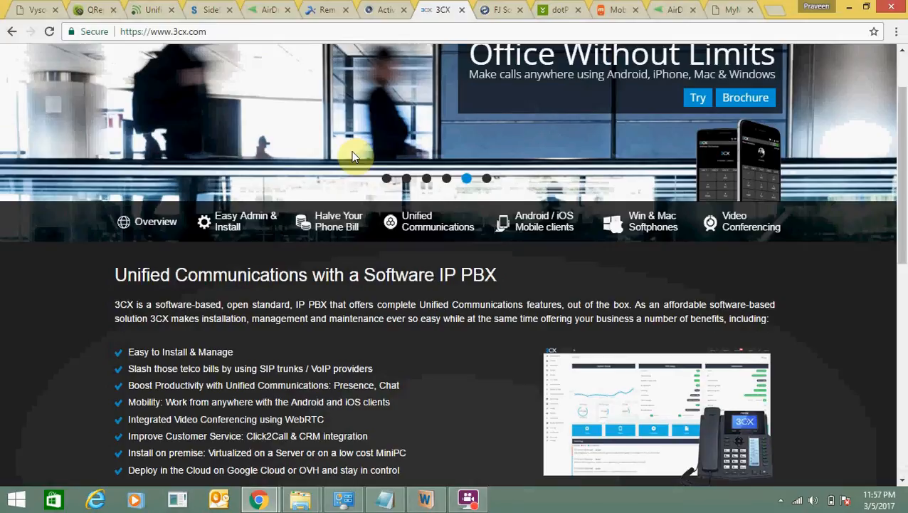
click(506, 8)
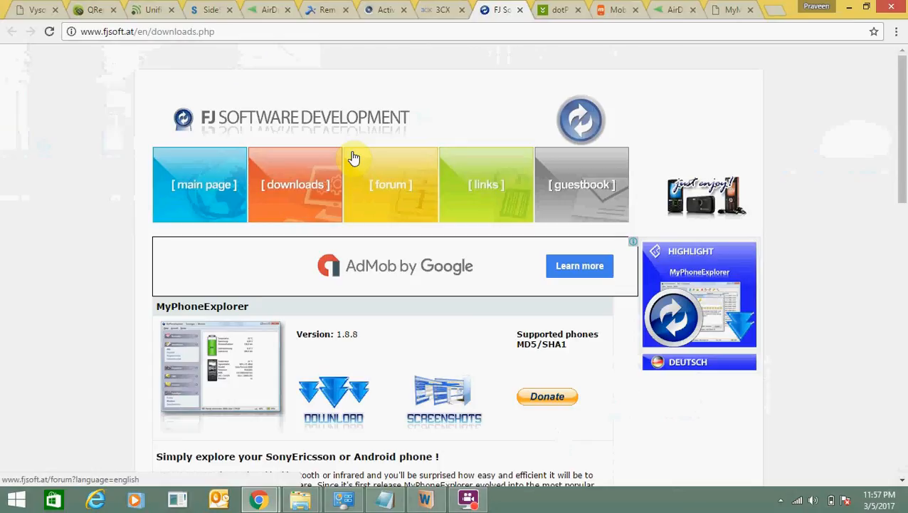
Switch through the dotPocket for Mobile, Mobizen and AirDroid homepage tabs.
click(565, 8)
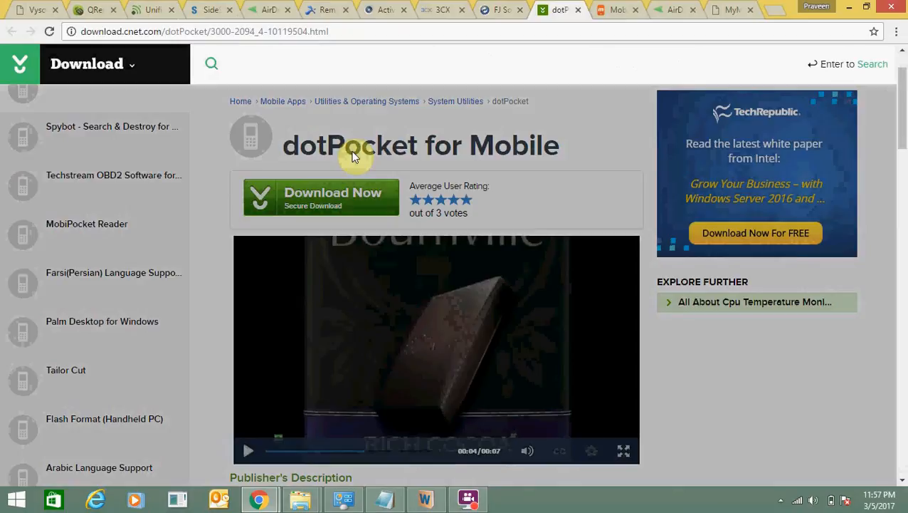
click(619, 8)
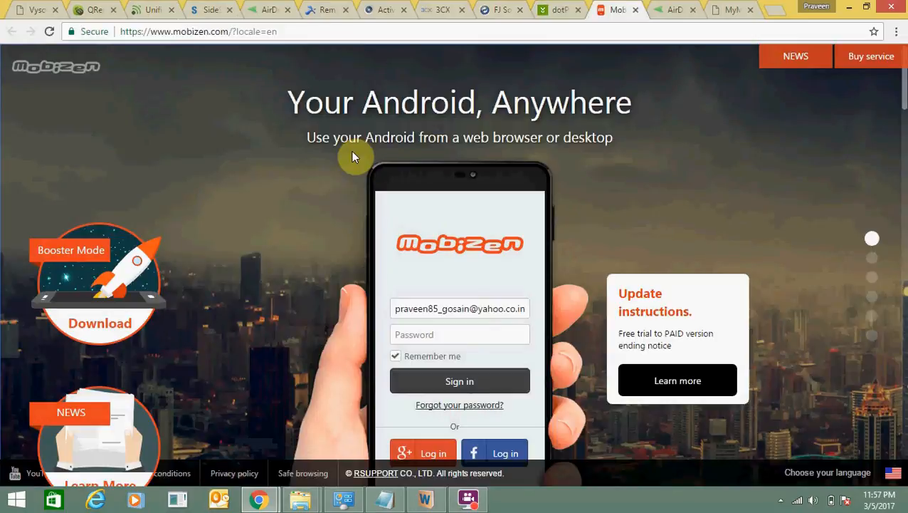
click(680, 8)
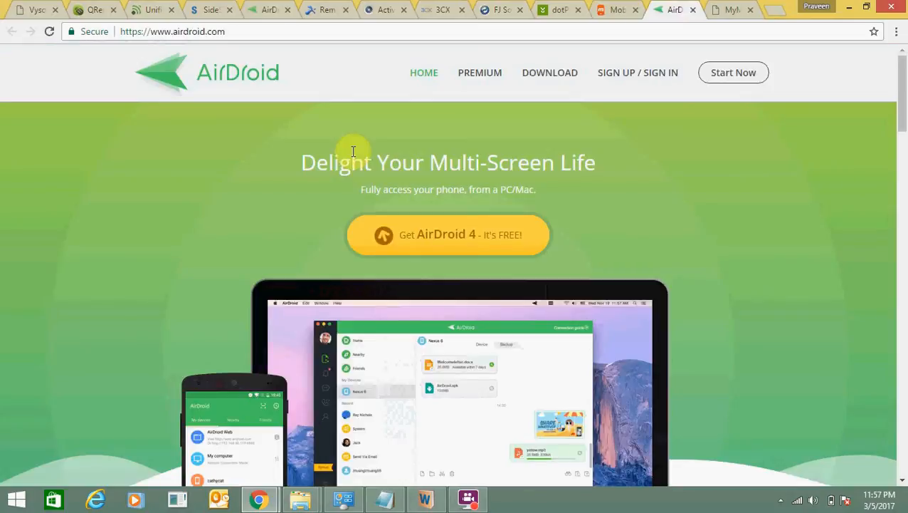
Show the MyMobiler for Android tab, then return to the first Vysor tab.
click(744, 10)
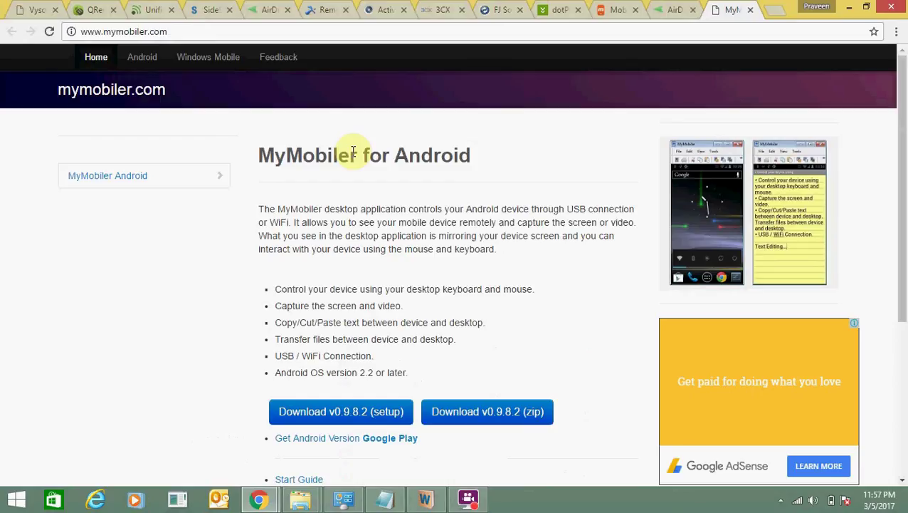
click(29, 11)
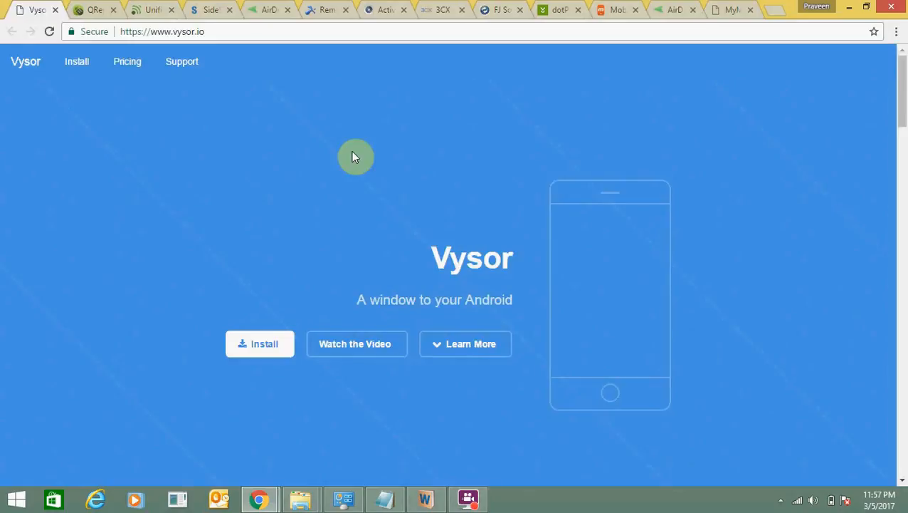